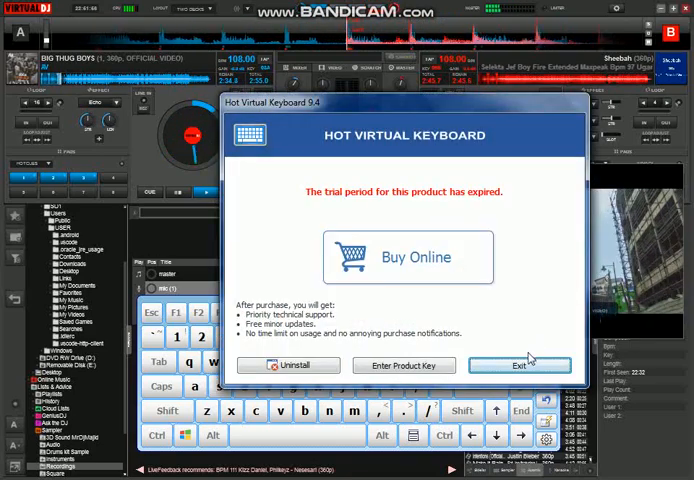
- Dismiss the trial notice, reopen the on-screen keyboard, and trigger the B key's mapped action
click(518, 365)
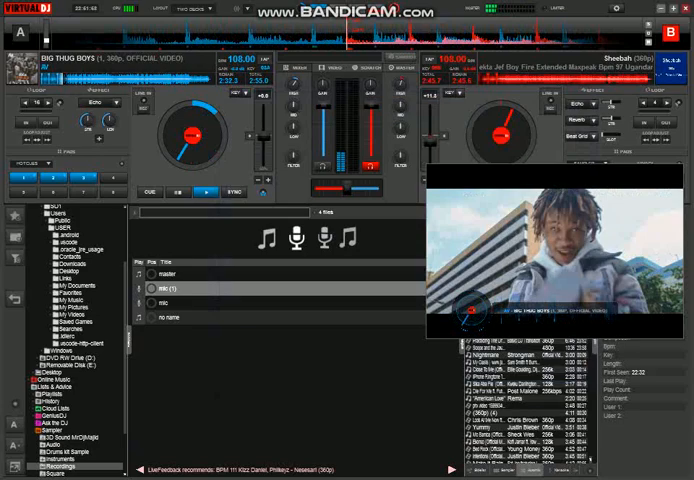
click(10, 470)
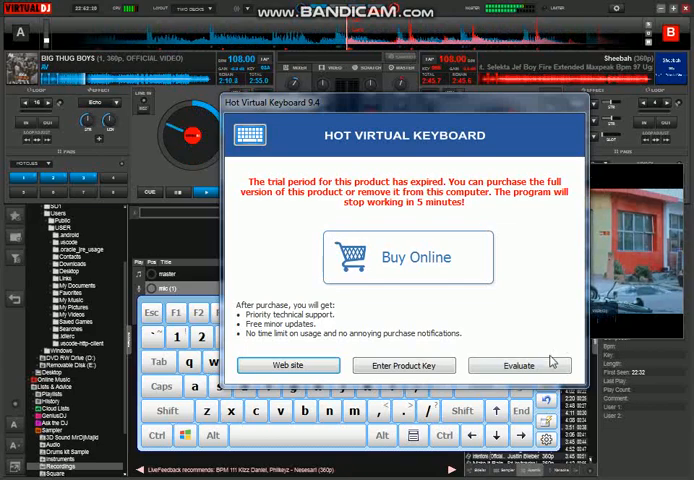
click(517, 365)
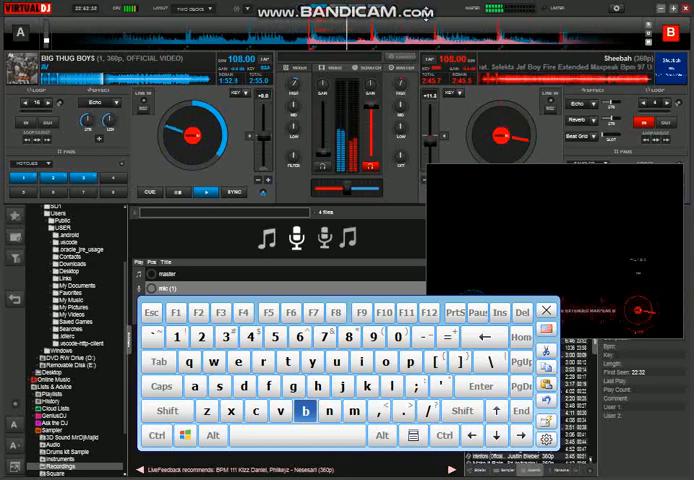
click(251, 337)
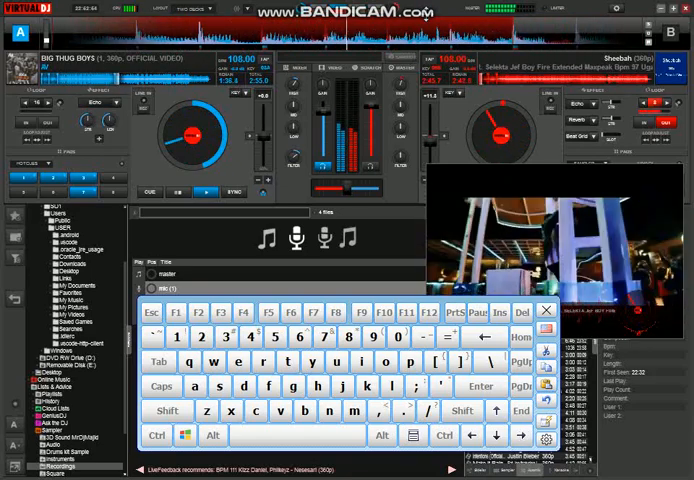
- Make deck B active and pull its channel level down to about 9%
click(281, 411)
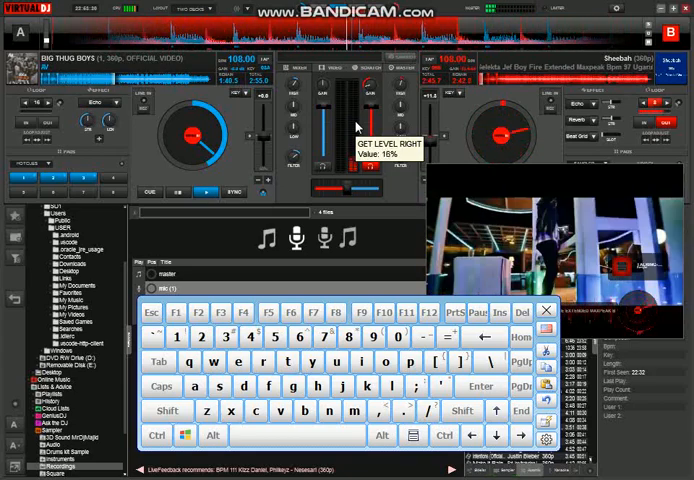
drag(350, 130, 350, 160)
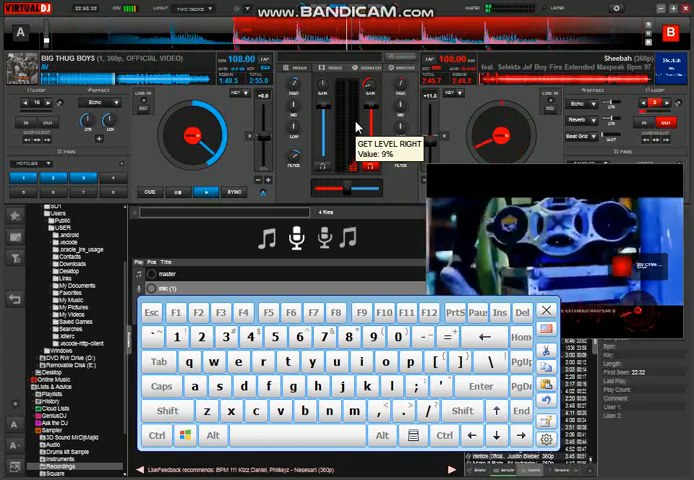
mouse_move(337, 261)
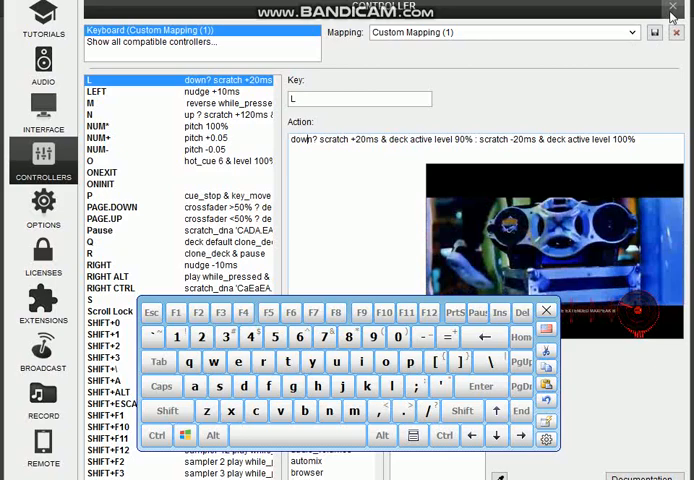
- Close the controller settings and trigger a mapped key from the on-screen keyboard
click(674, 8)
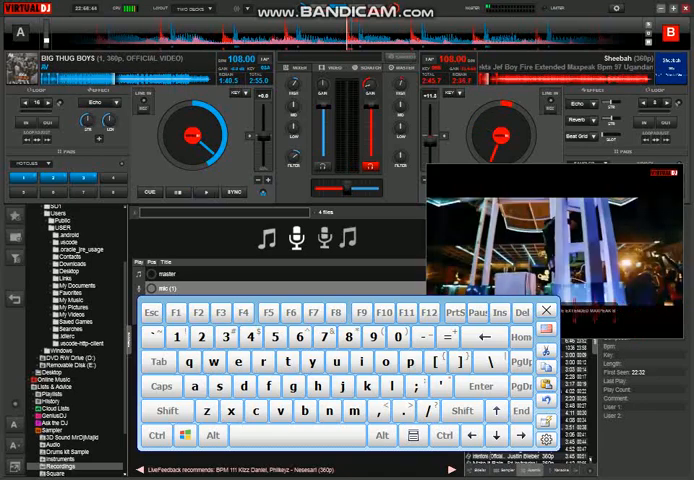
click(174, 337)
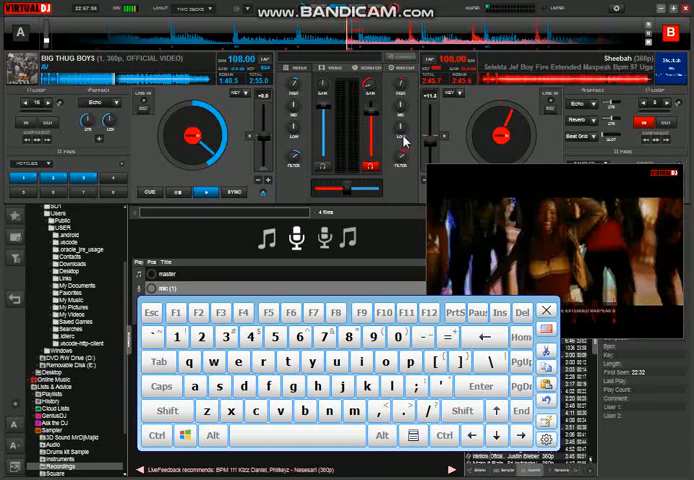
mouse_move(405, 160)
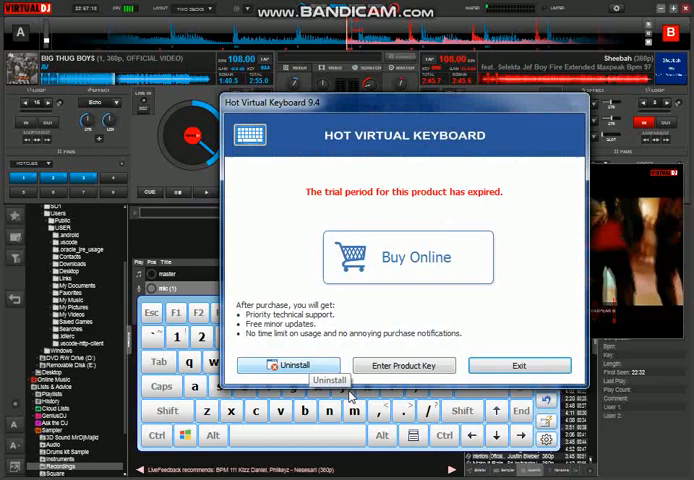
- Acknowledge the Hot Virtual Keyboard expired-trial notice over the controller mapping list
click(519, 364)
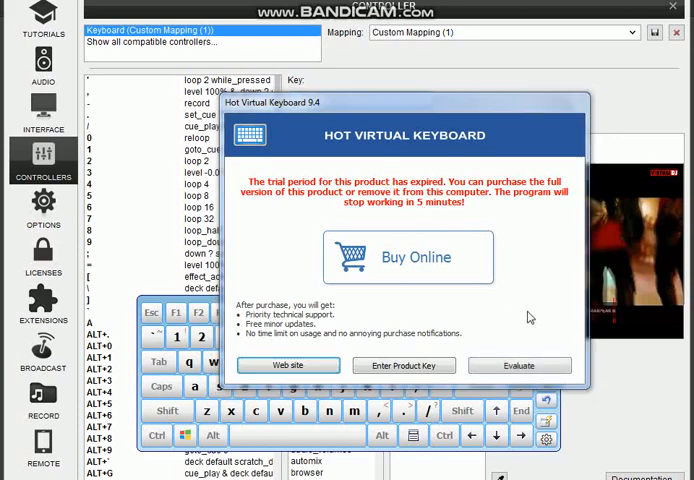
- Dismiss the on-screen keyboard's expired-trial notice with Evaluate
click(519, 365)
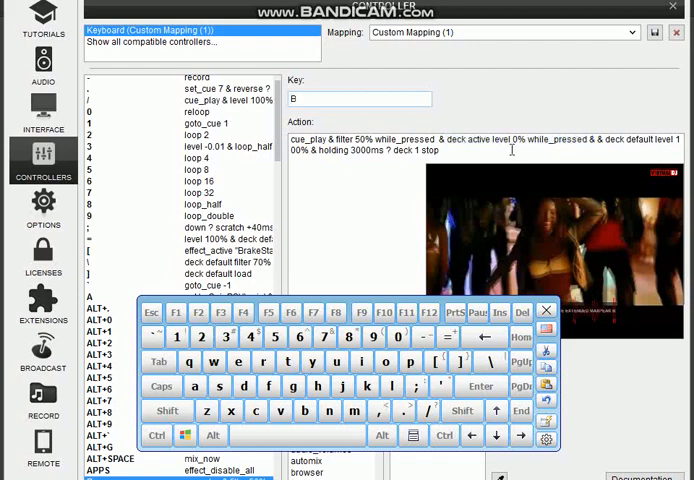
mouse_move(535, 135)
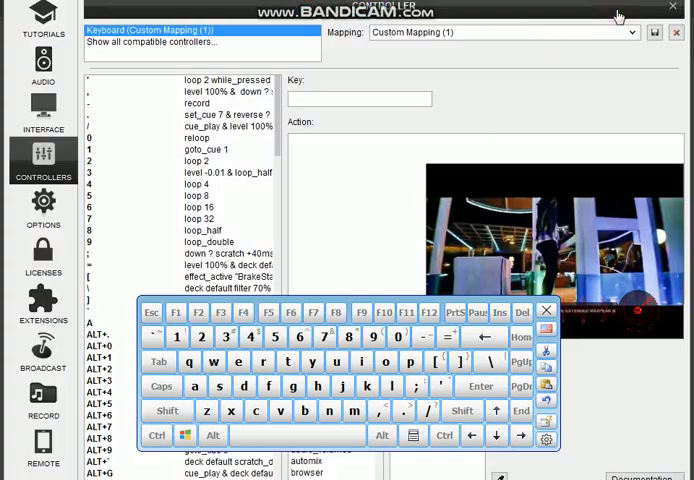
- Show the Caps Lock script and reveal the play and echo conditions for its pause and echo parts
click(161, 386)
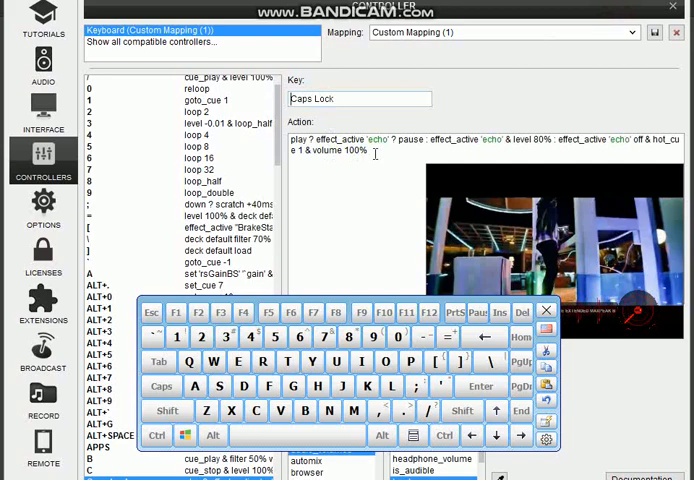
double_click(340, 150)
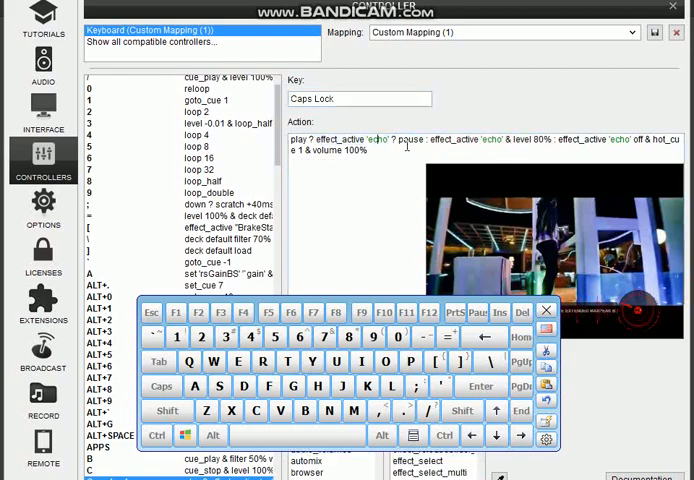
double_click(408, 139)
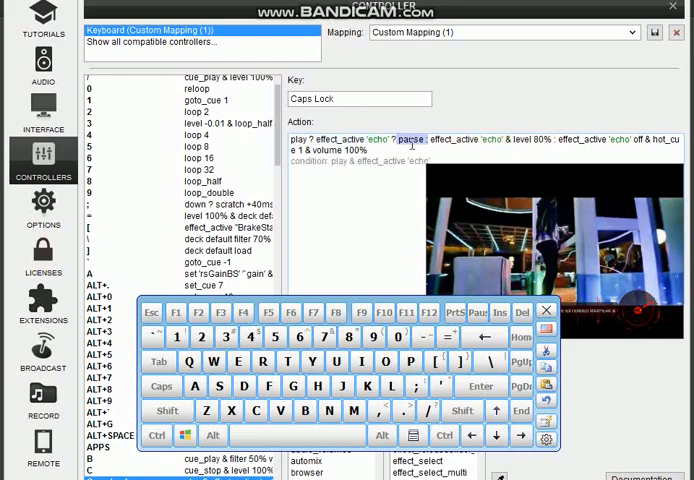
double_click(460, 144)
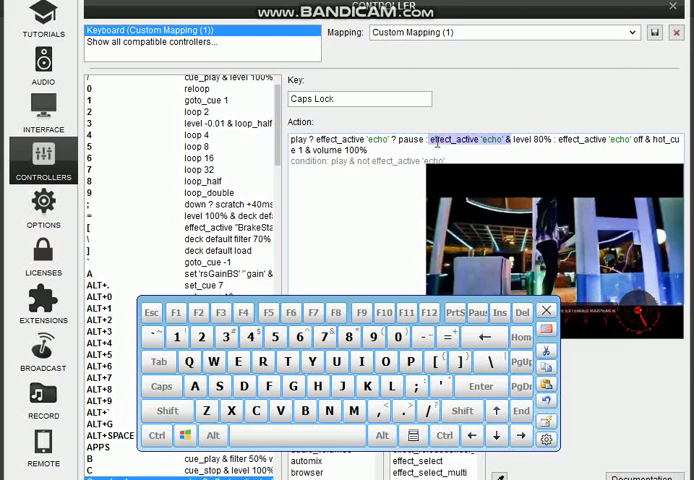